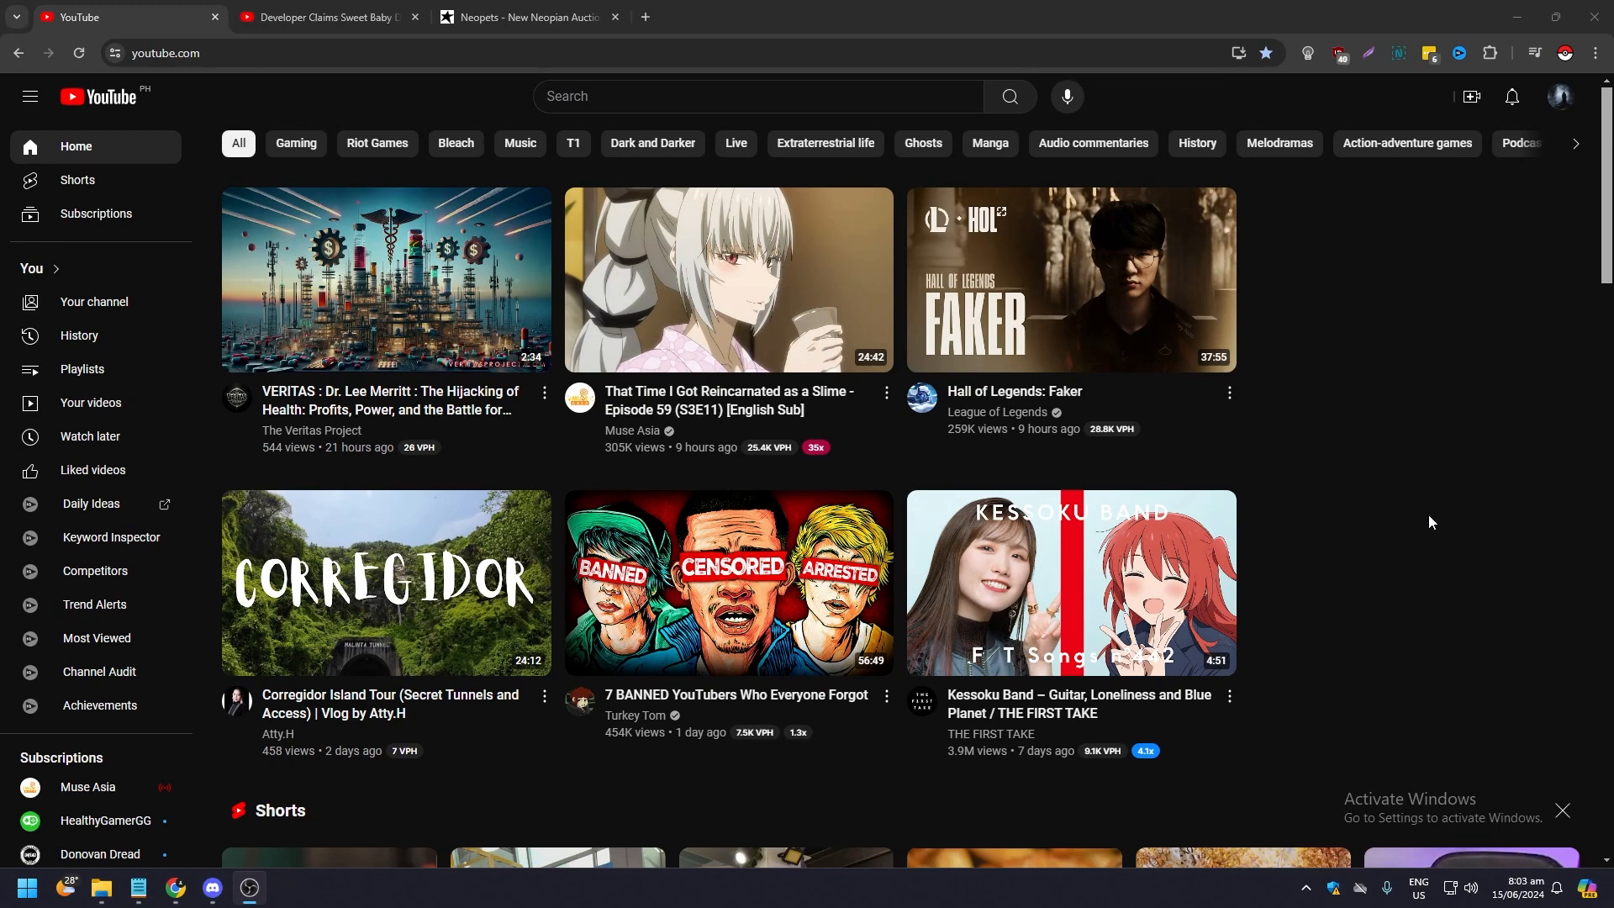
mouse_move(1433, 518)
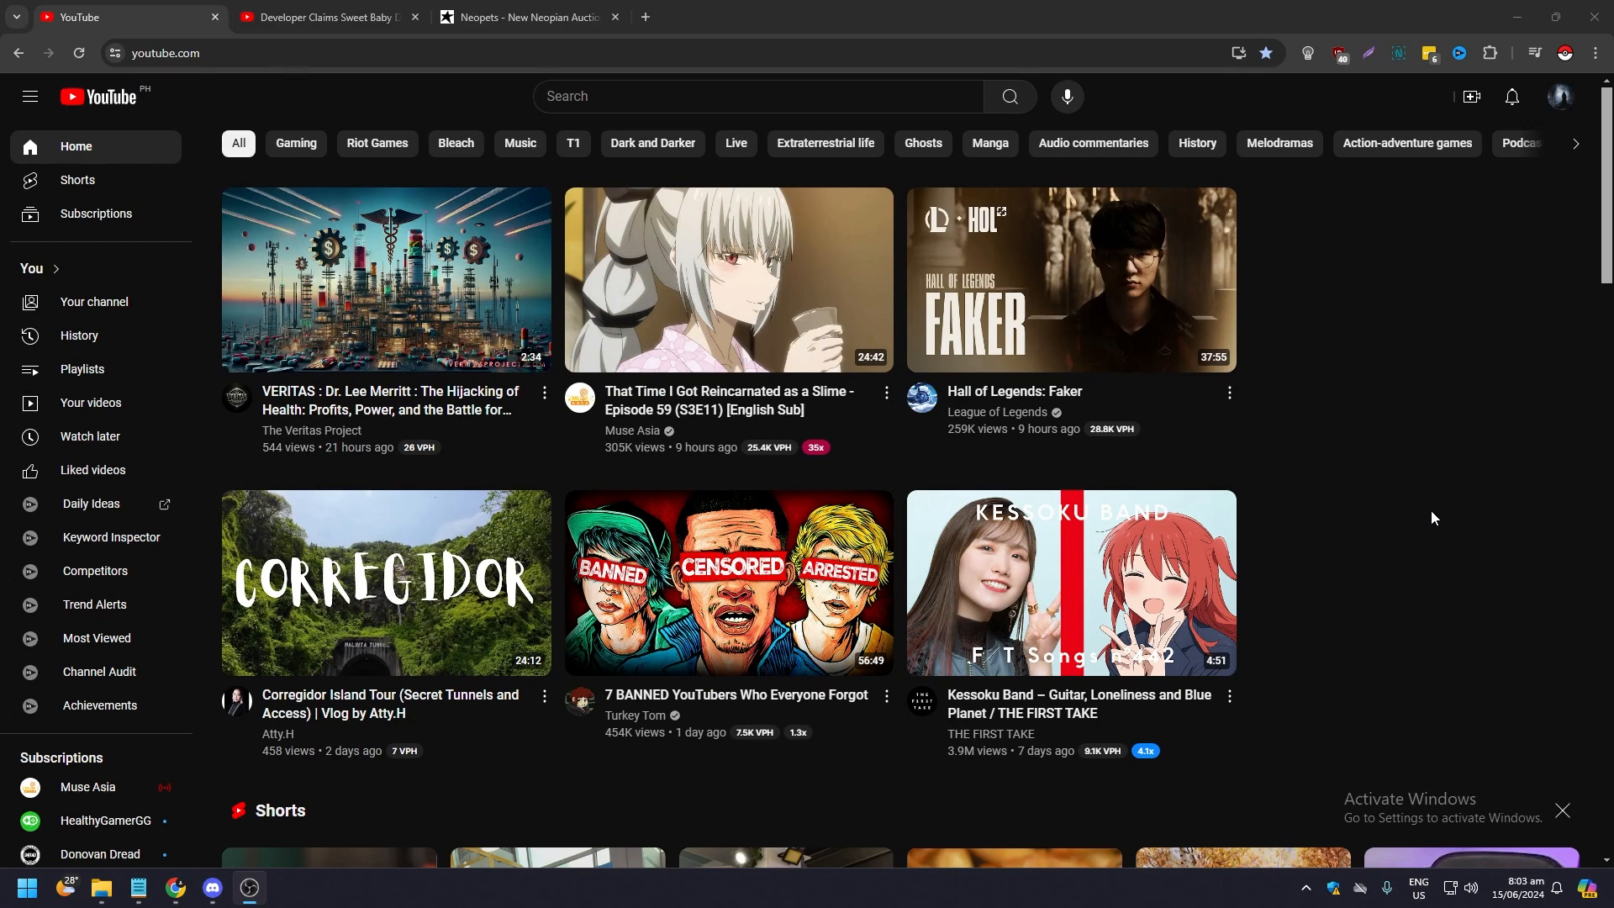
mouse_move(1456, 520)
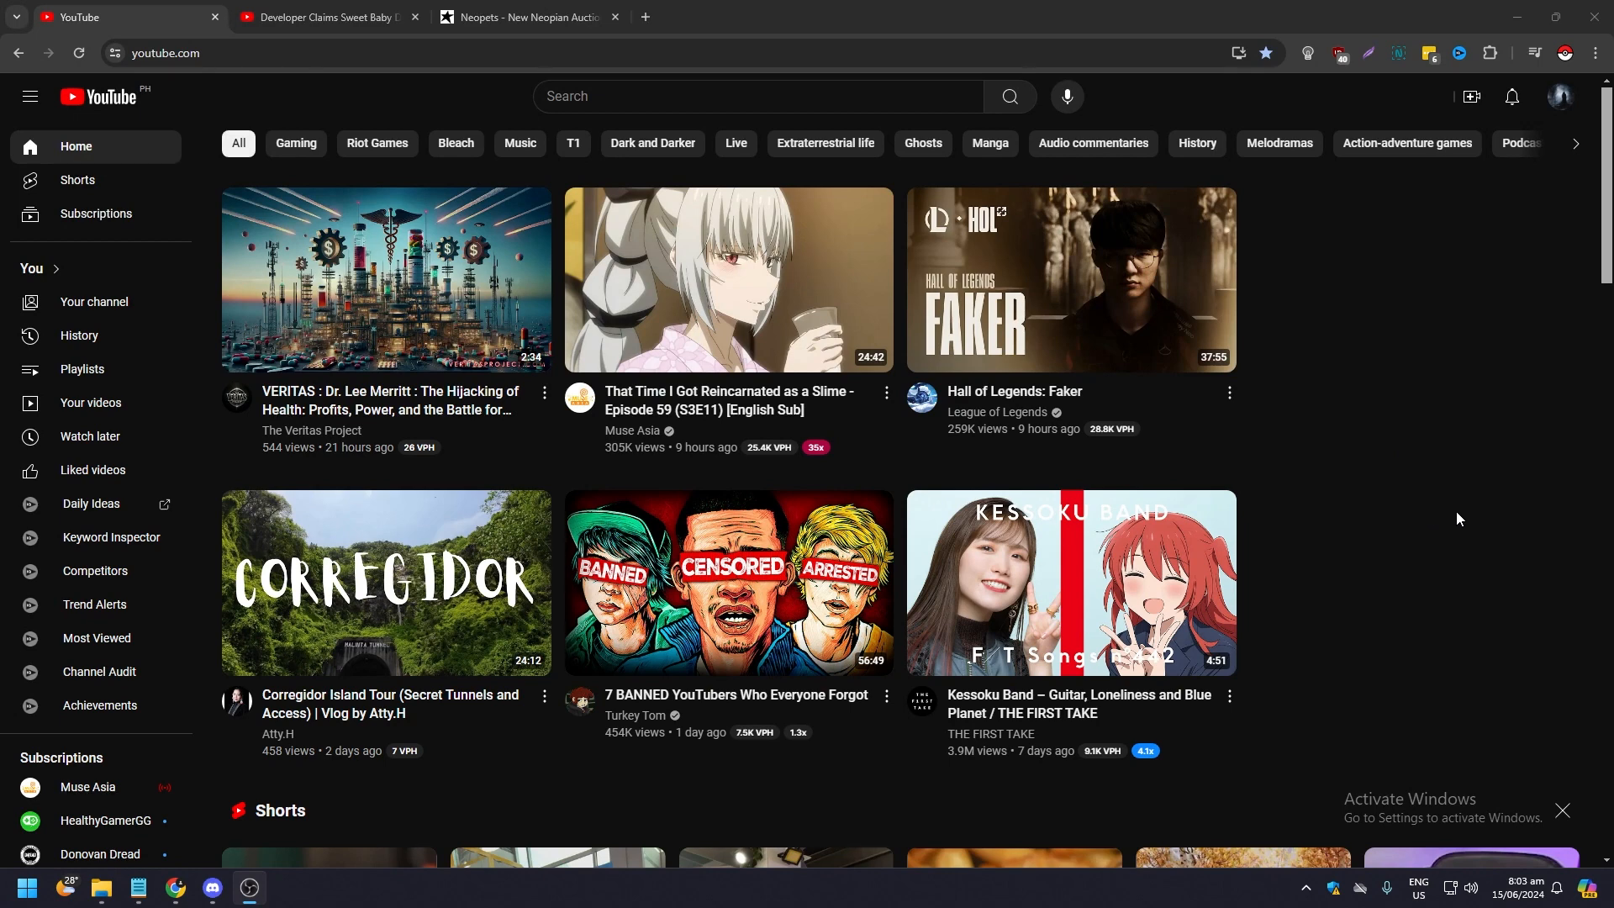
mouse_move(1451, 507)
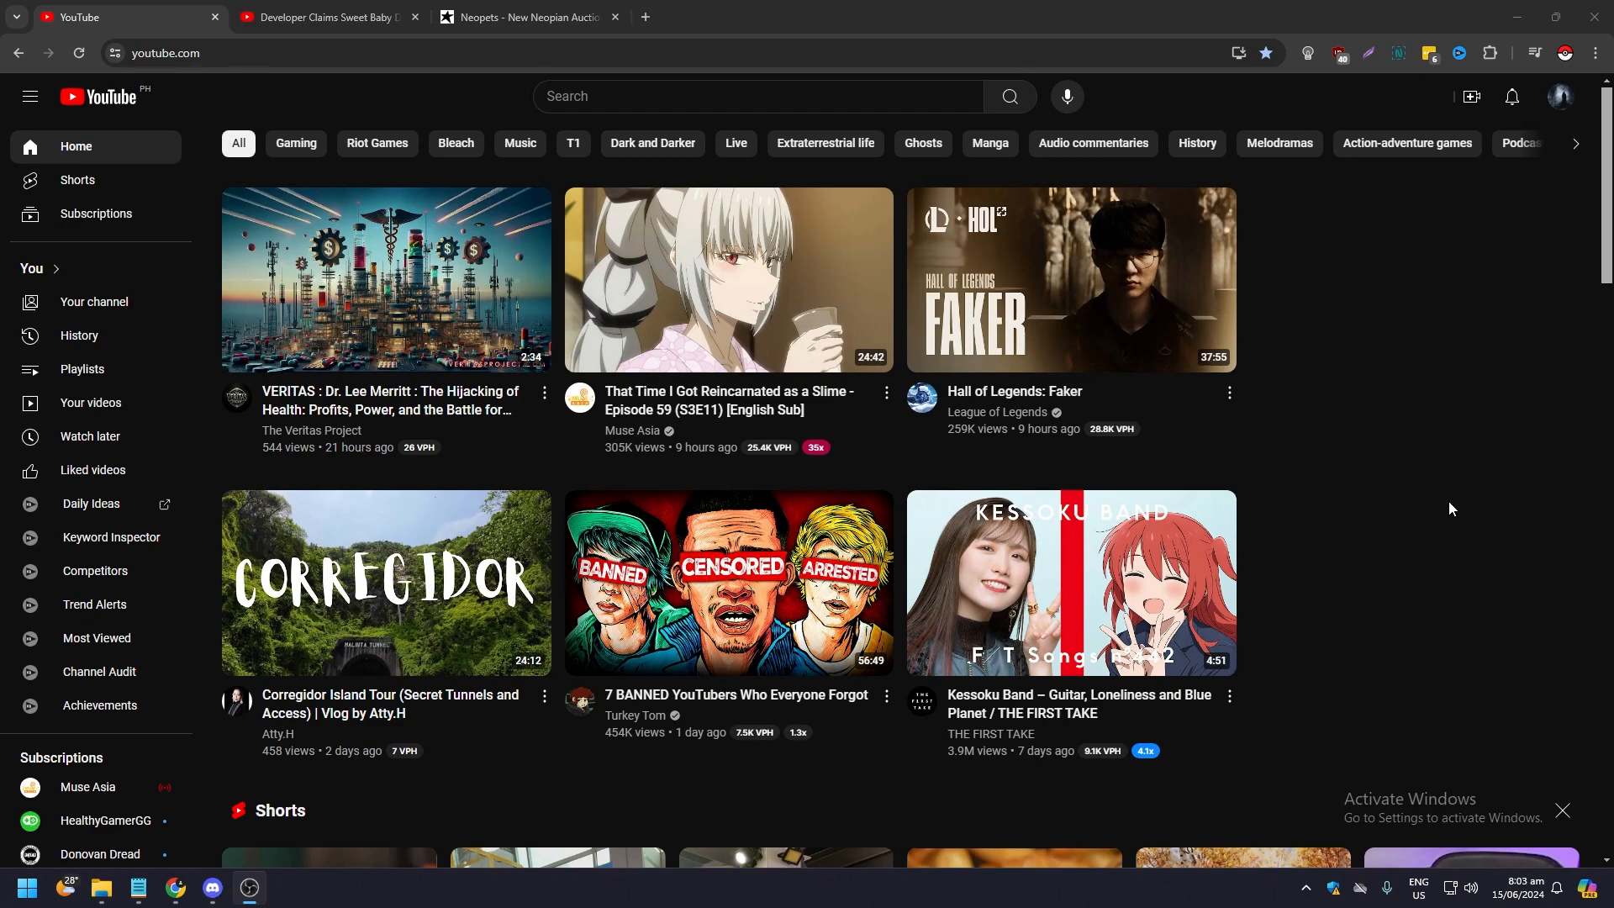
mouse_move(1453, 482)
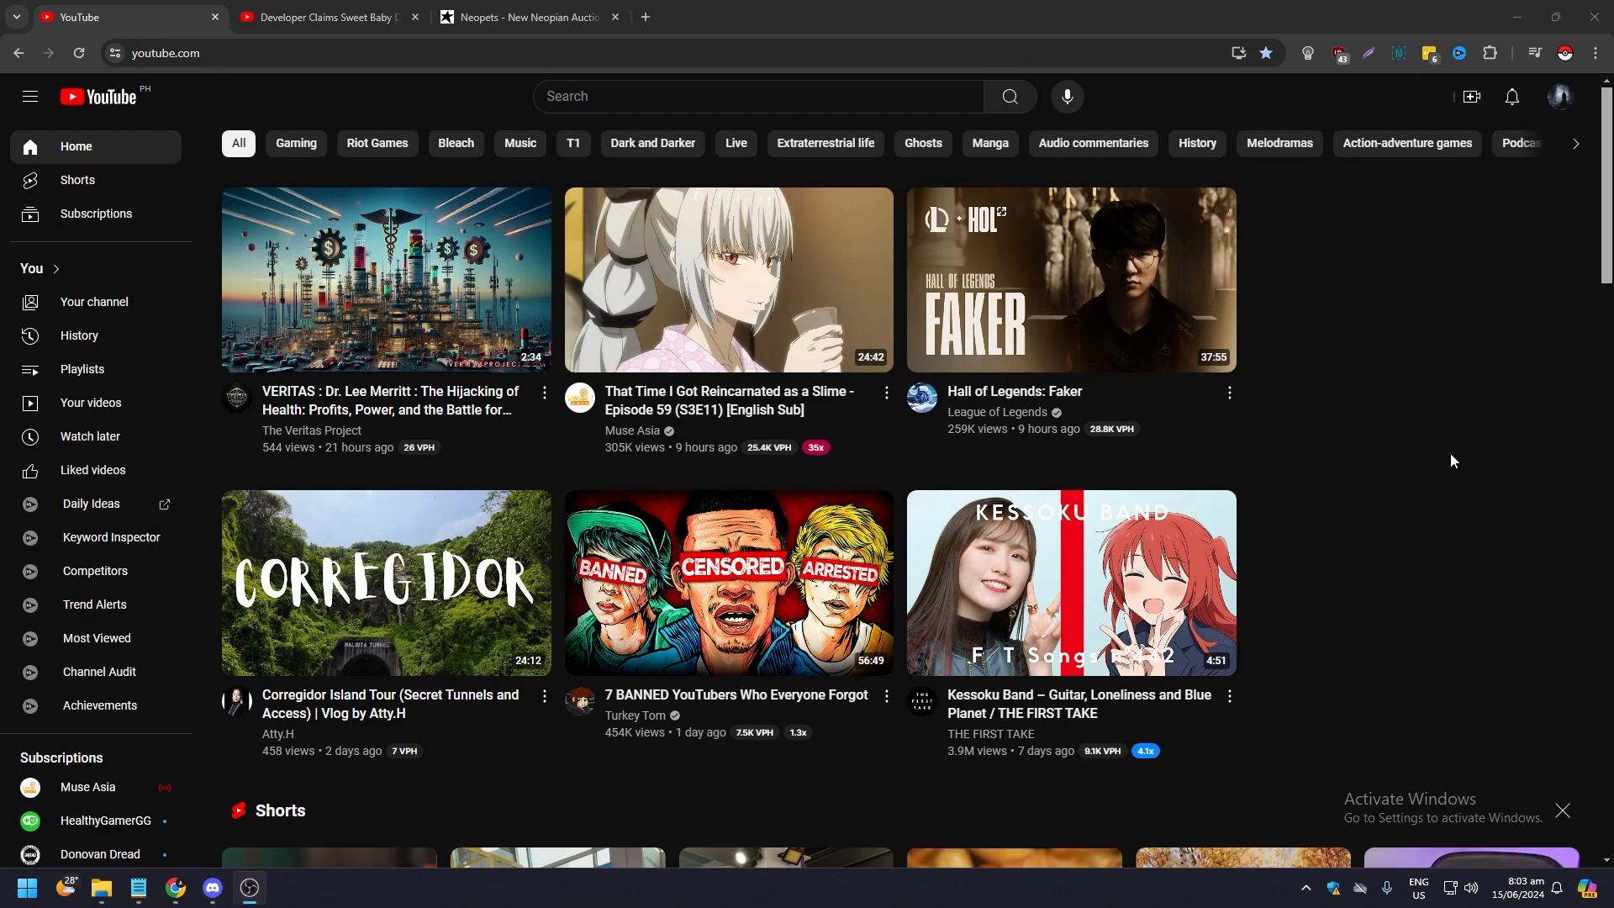
mouse_move(1557, 109)
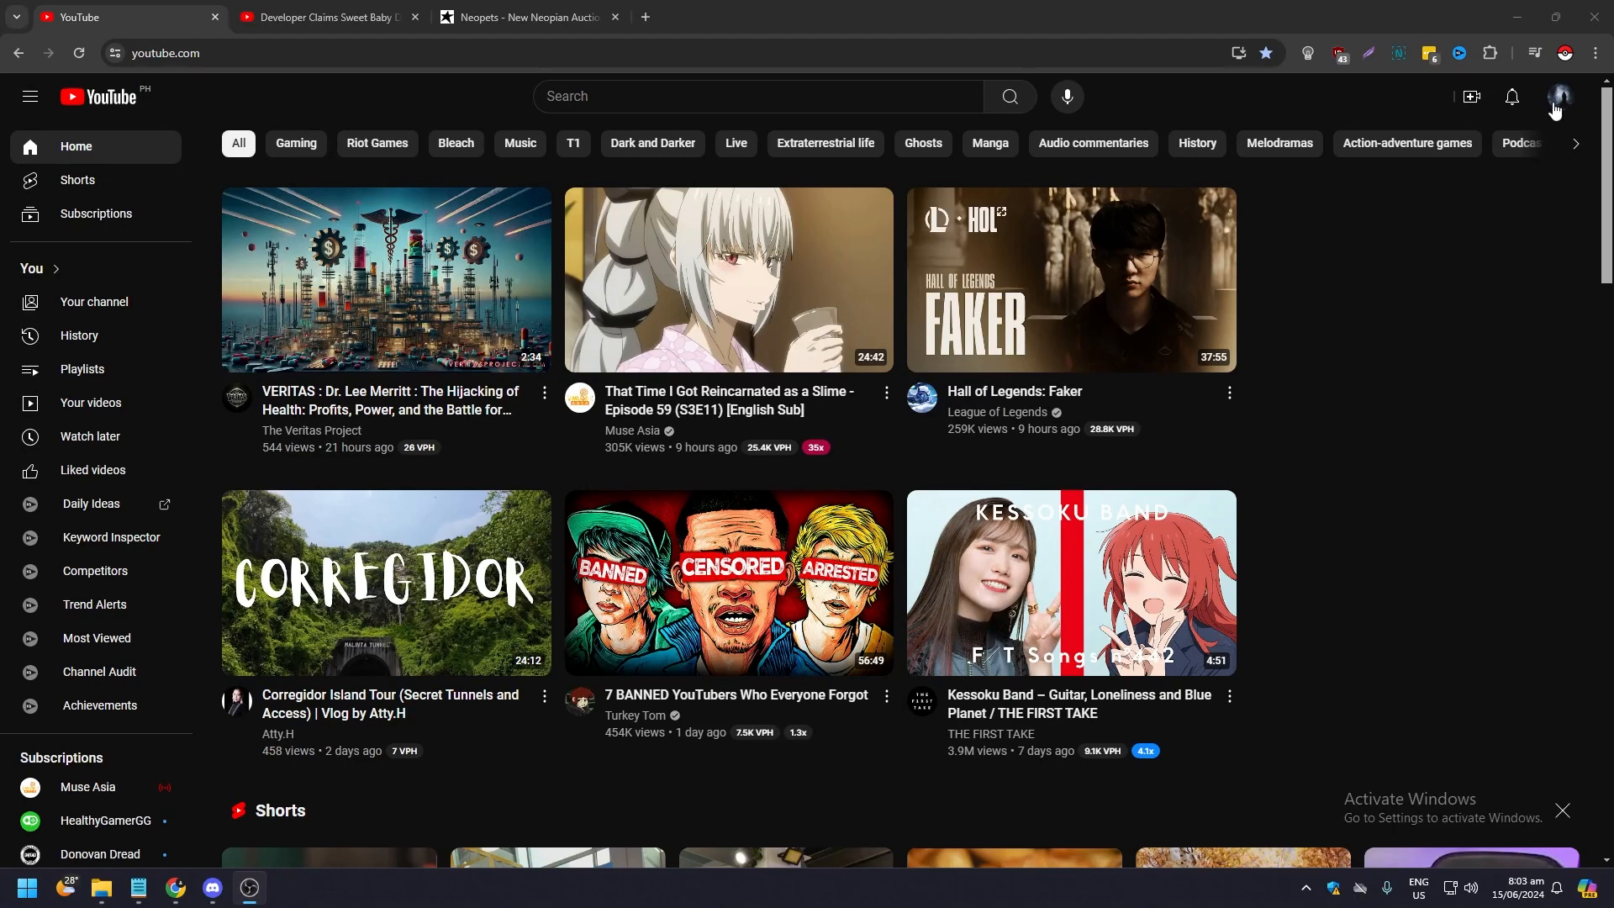
Reach the Channel subtitles page via the account menu and show its Drafts list
left_click(1558, 96)
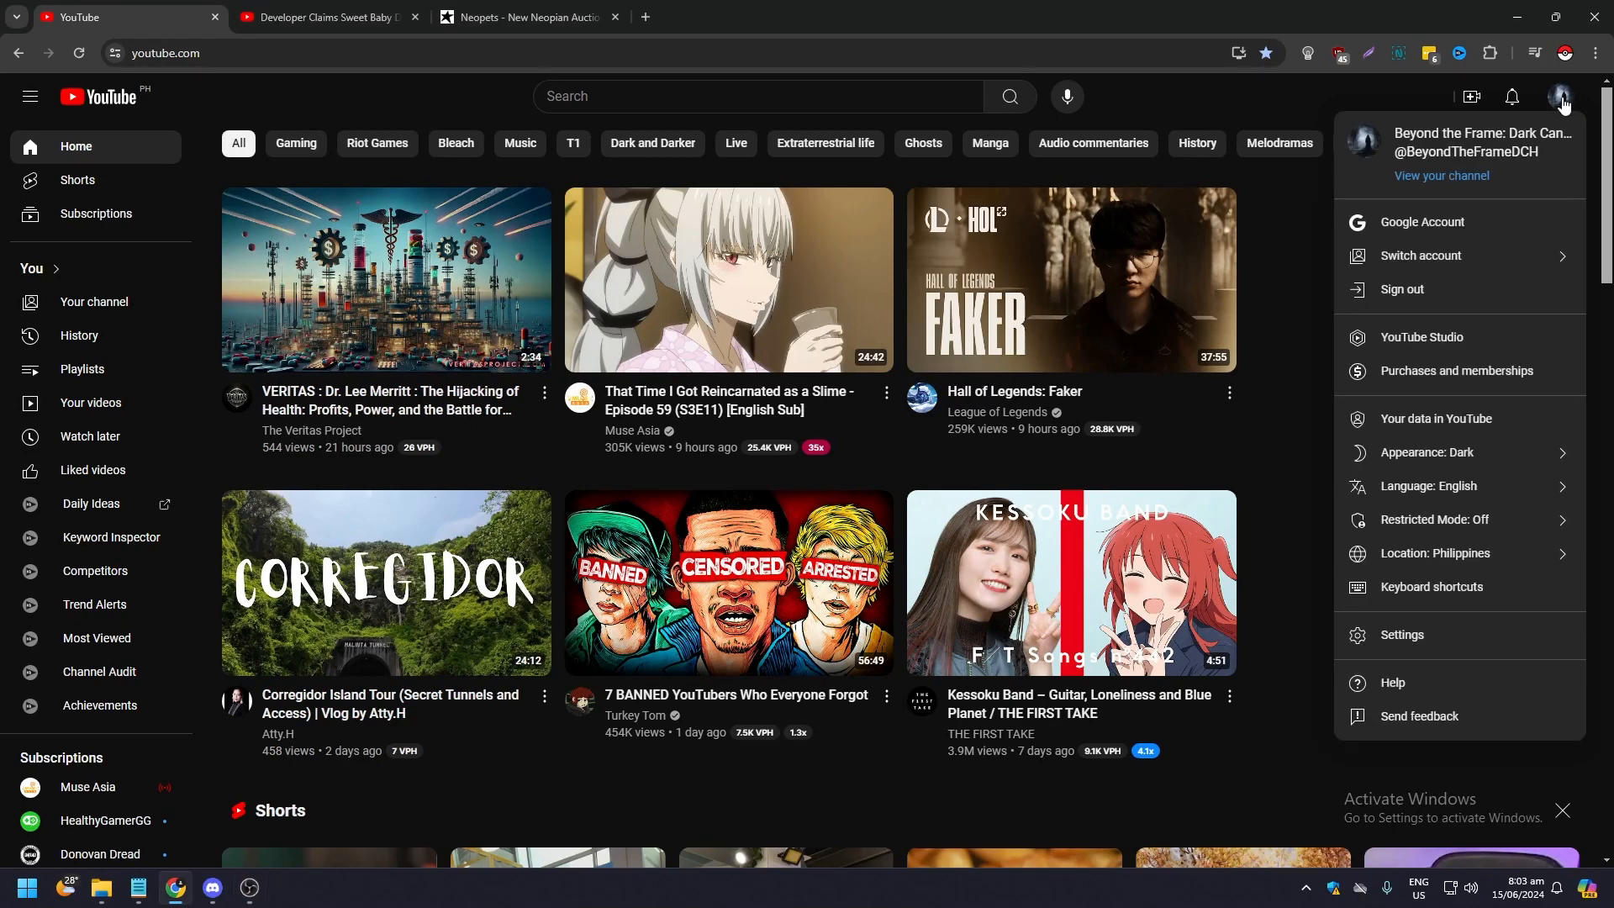
mouse_move(1392, 200)
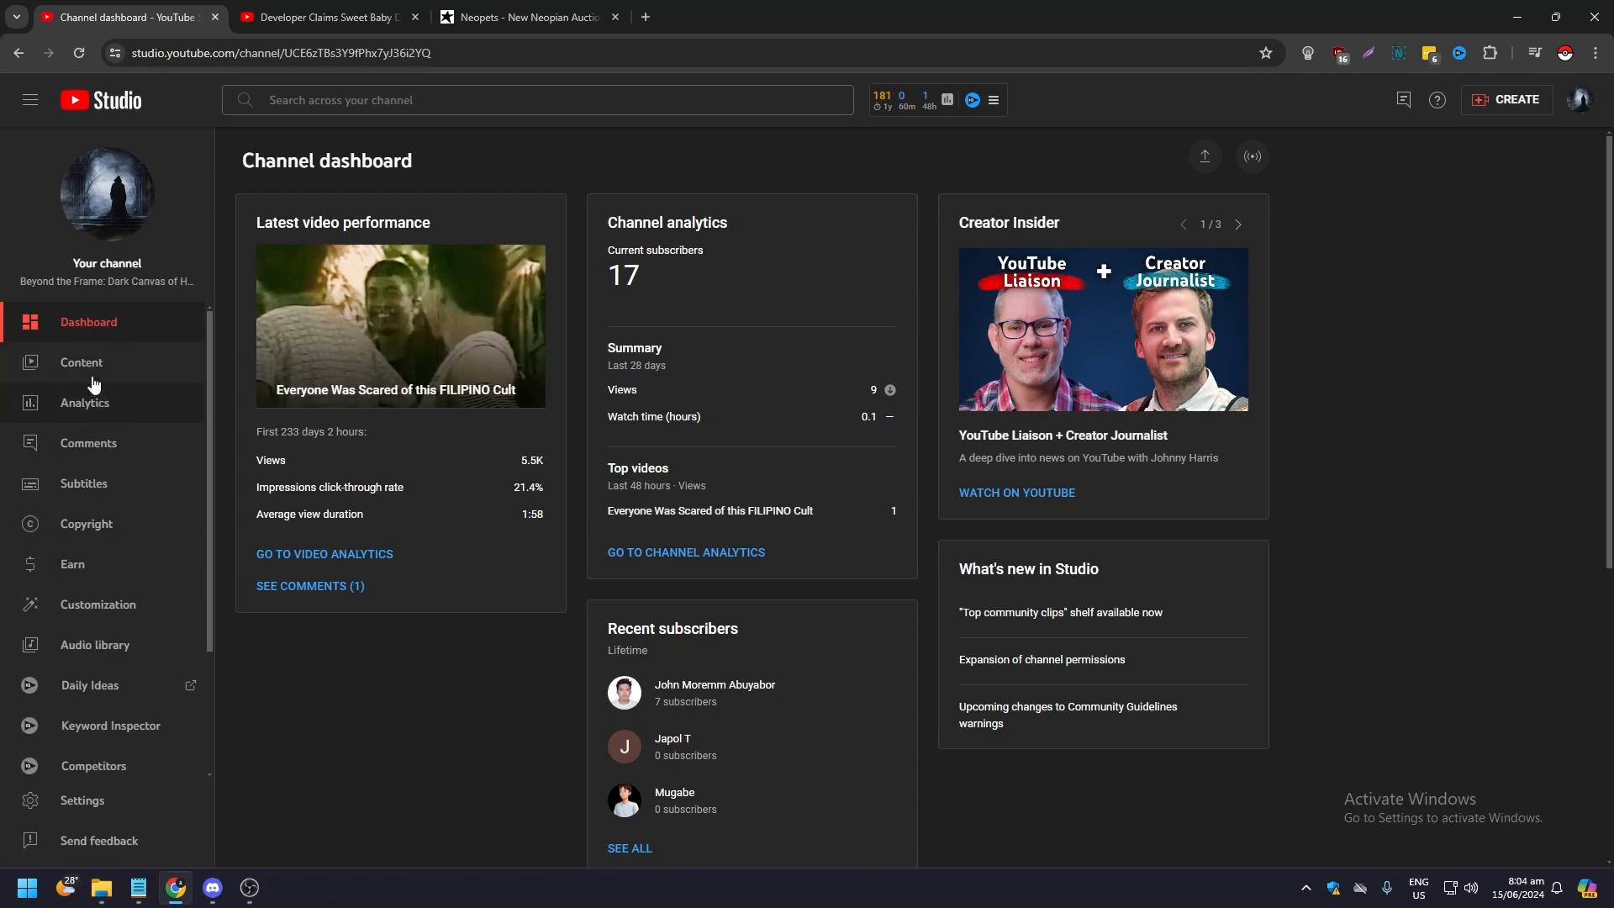
mouse_move(89, 448)
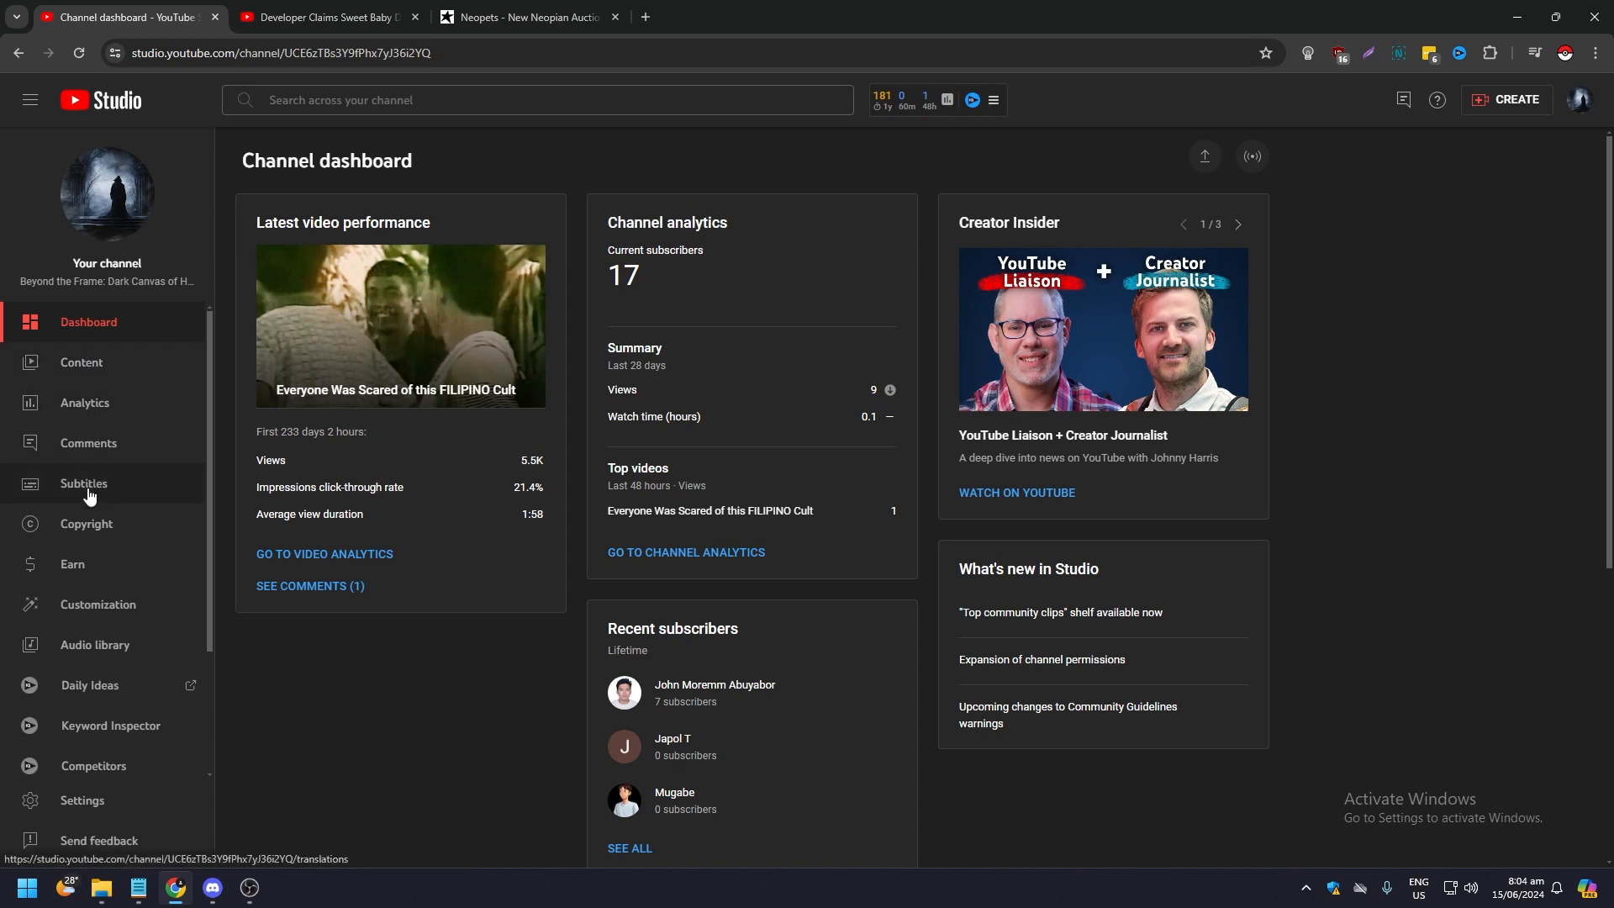
left_click(84, 485)
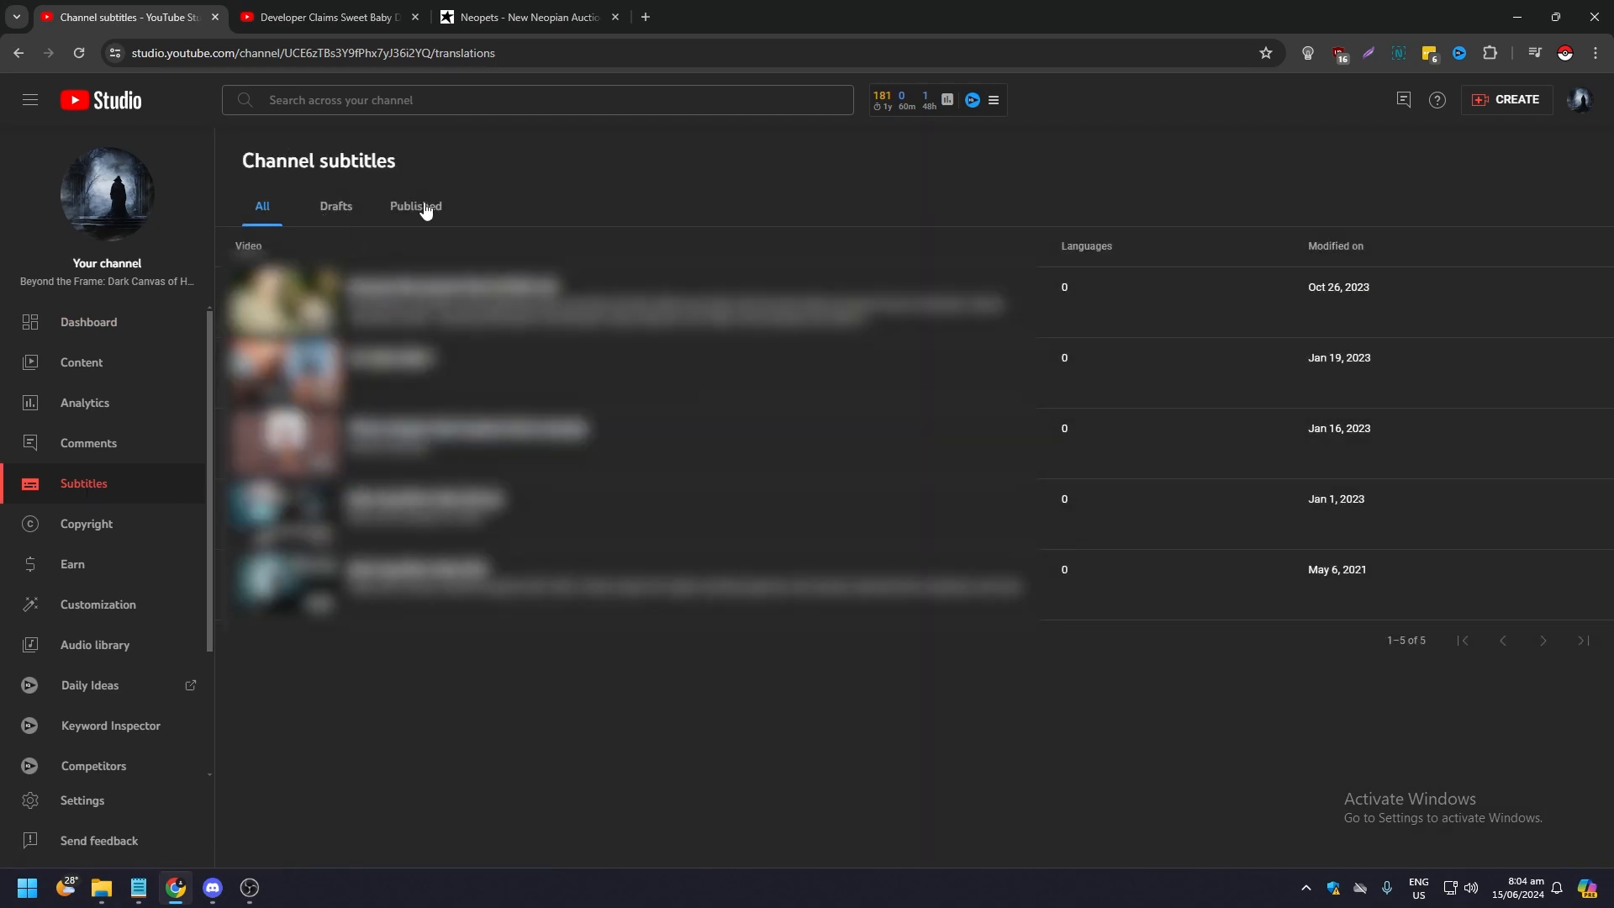
left_click(337, 205)
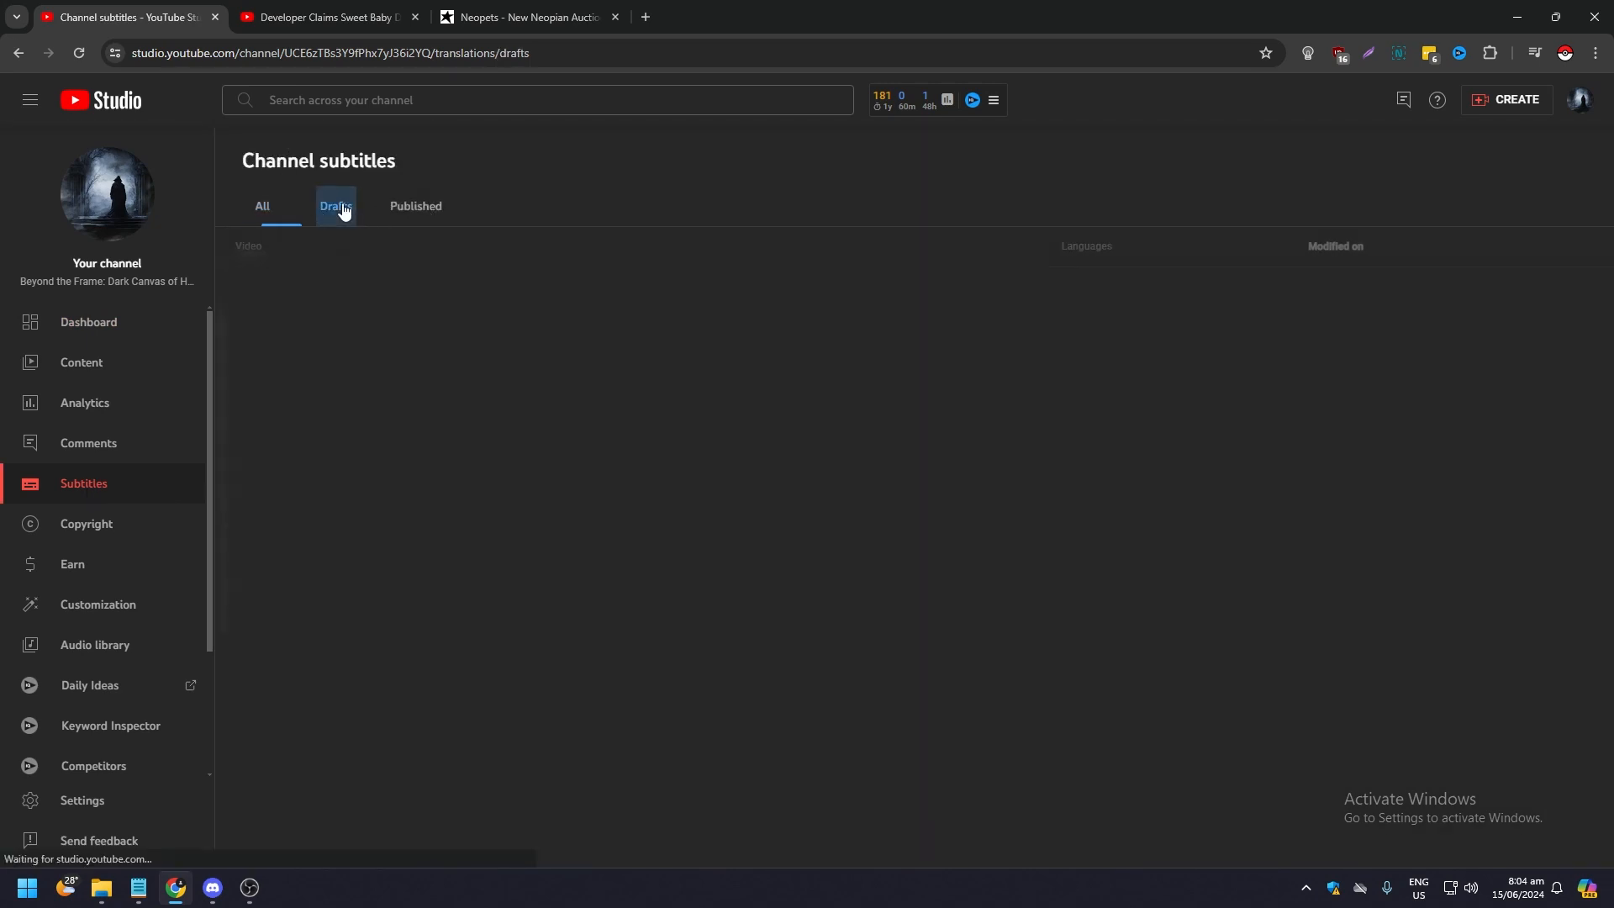
left_click(336, 205)
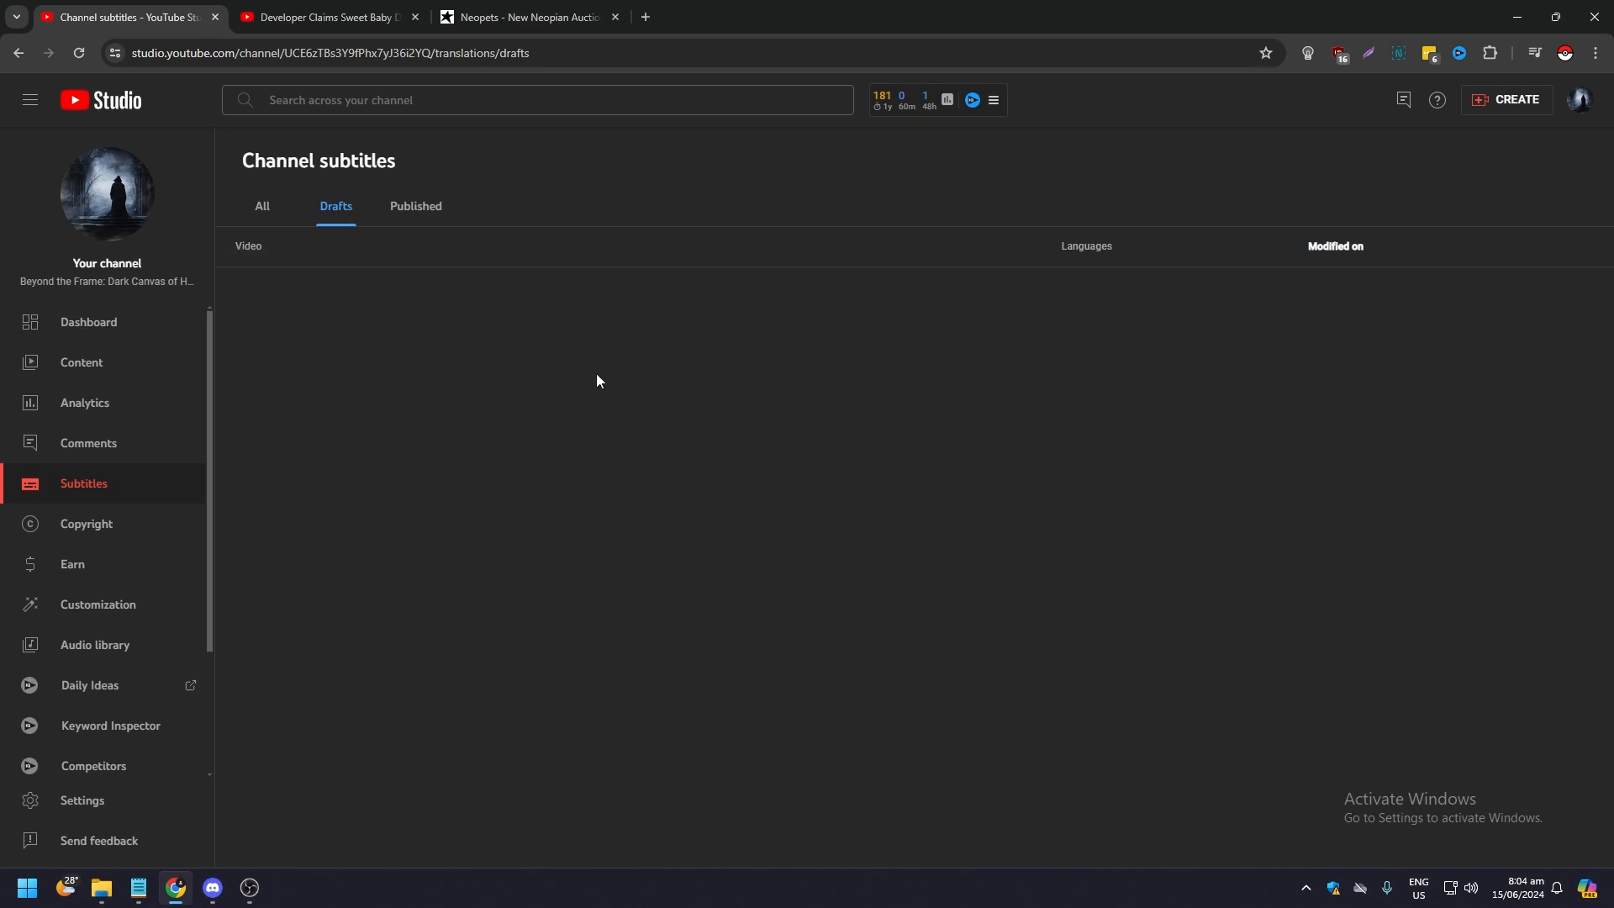
mouse_move(370, 427)
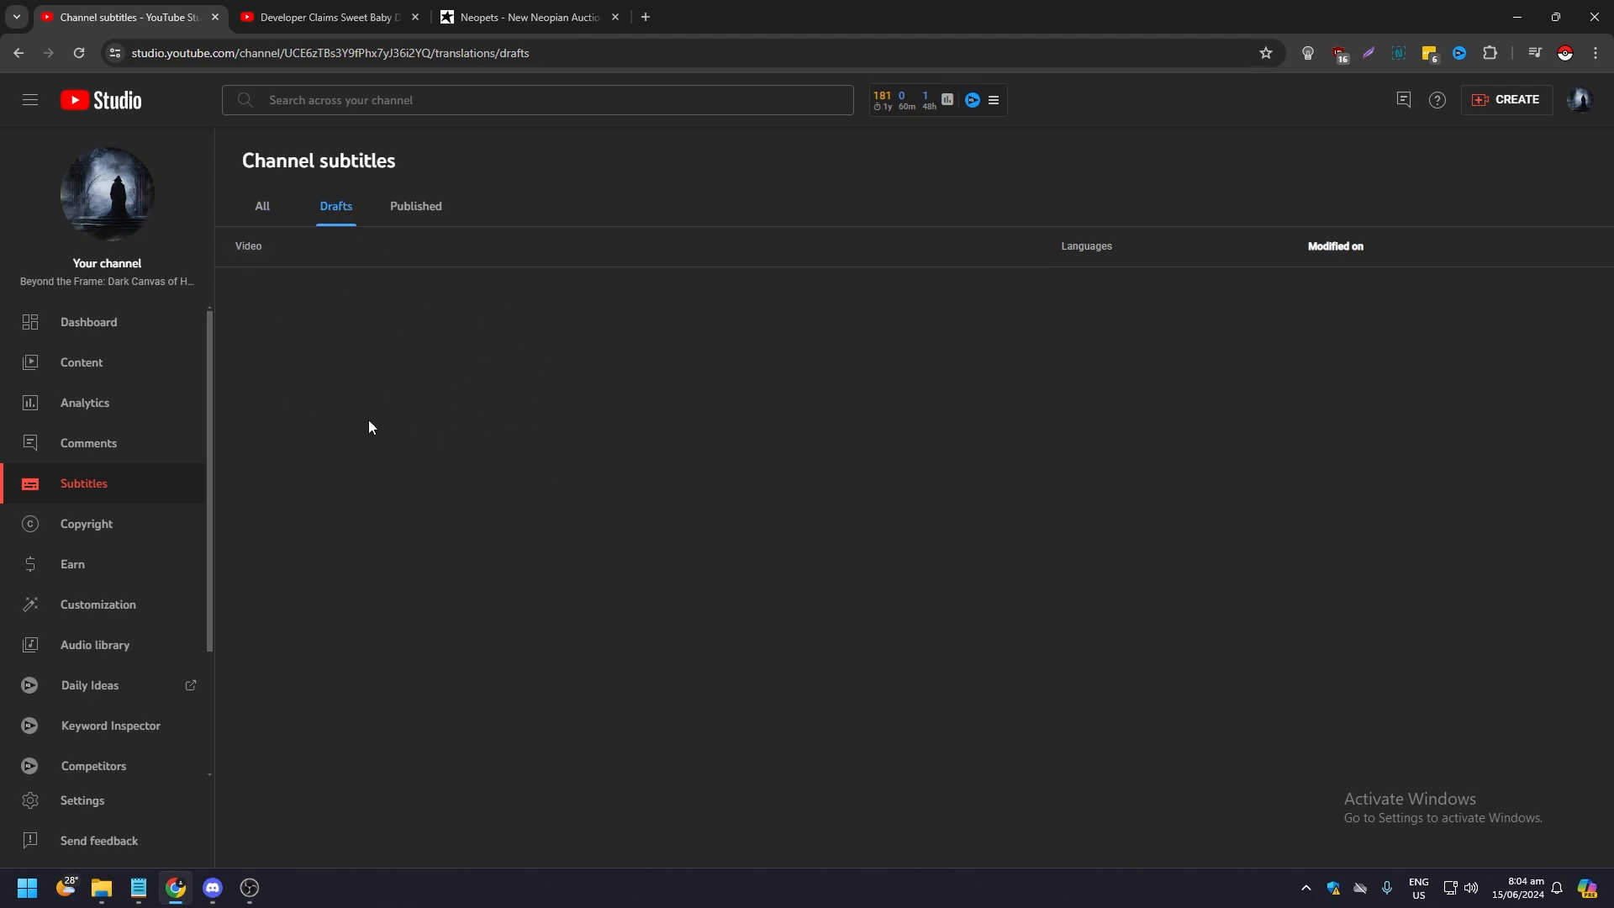
mouse_move(448, 383)
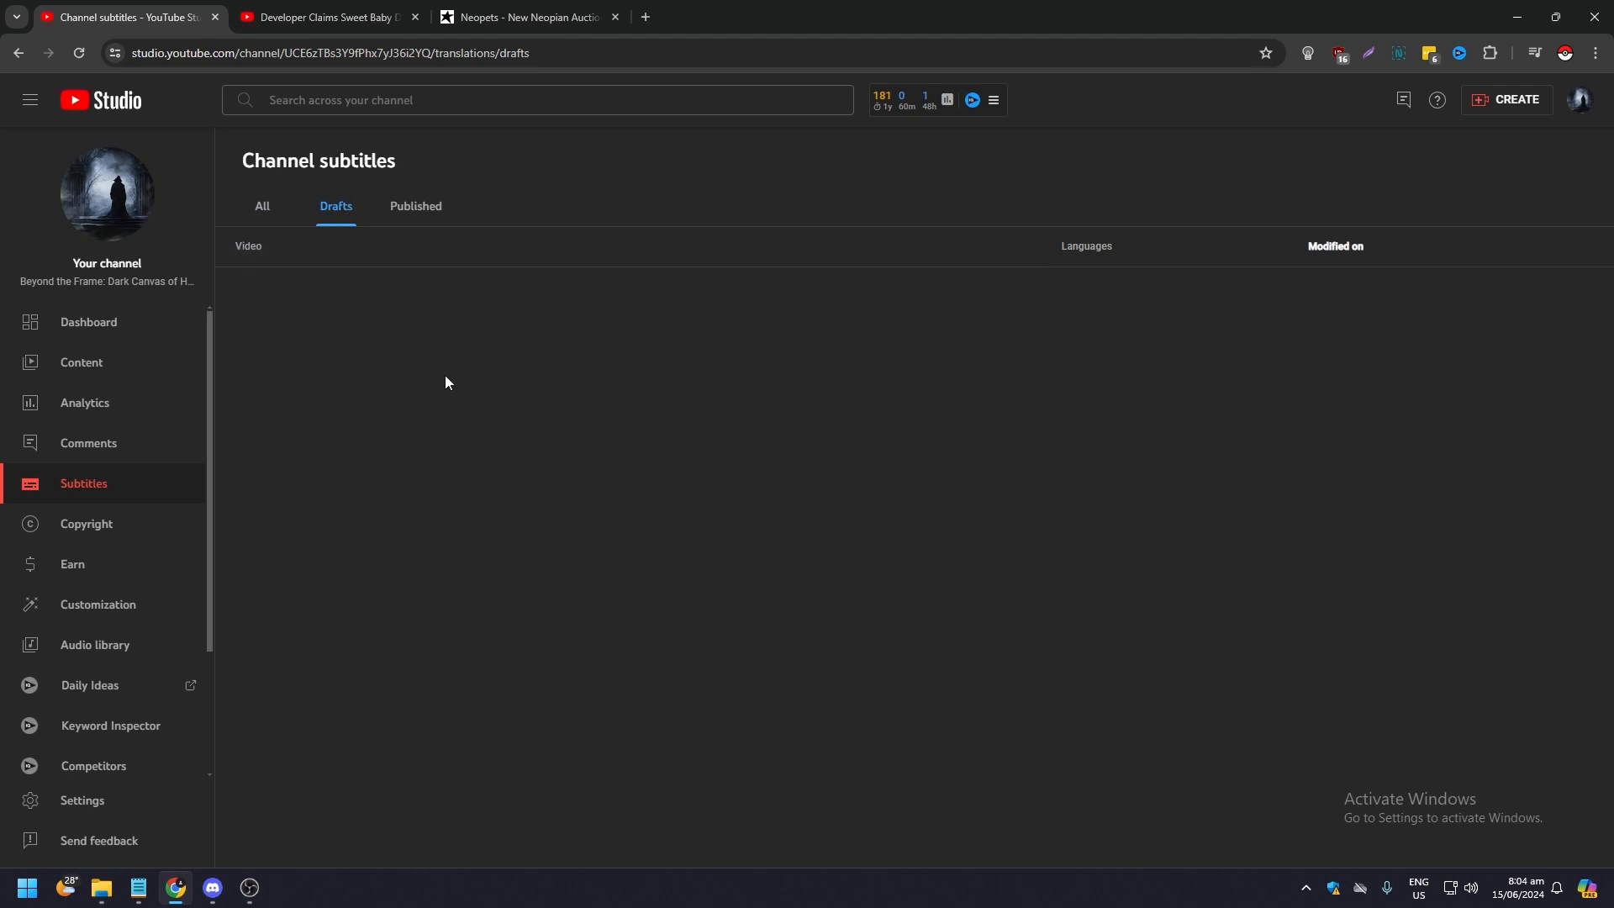
mouse_move(362, 368)
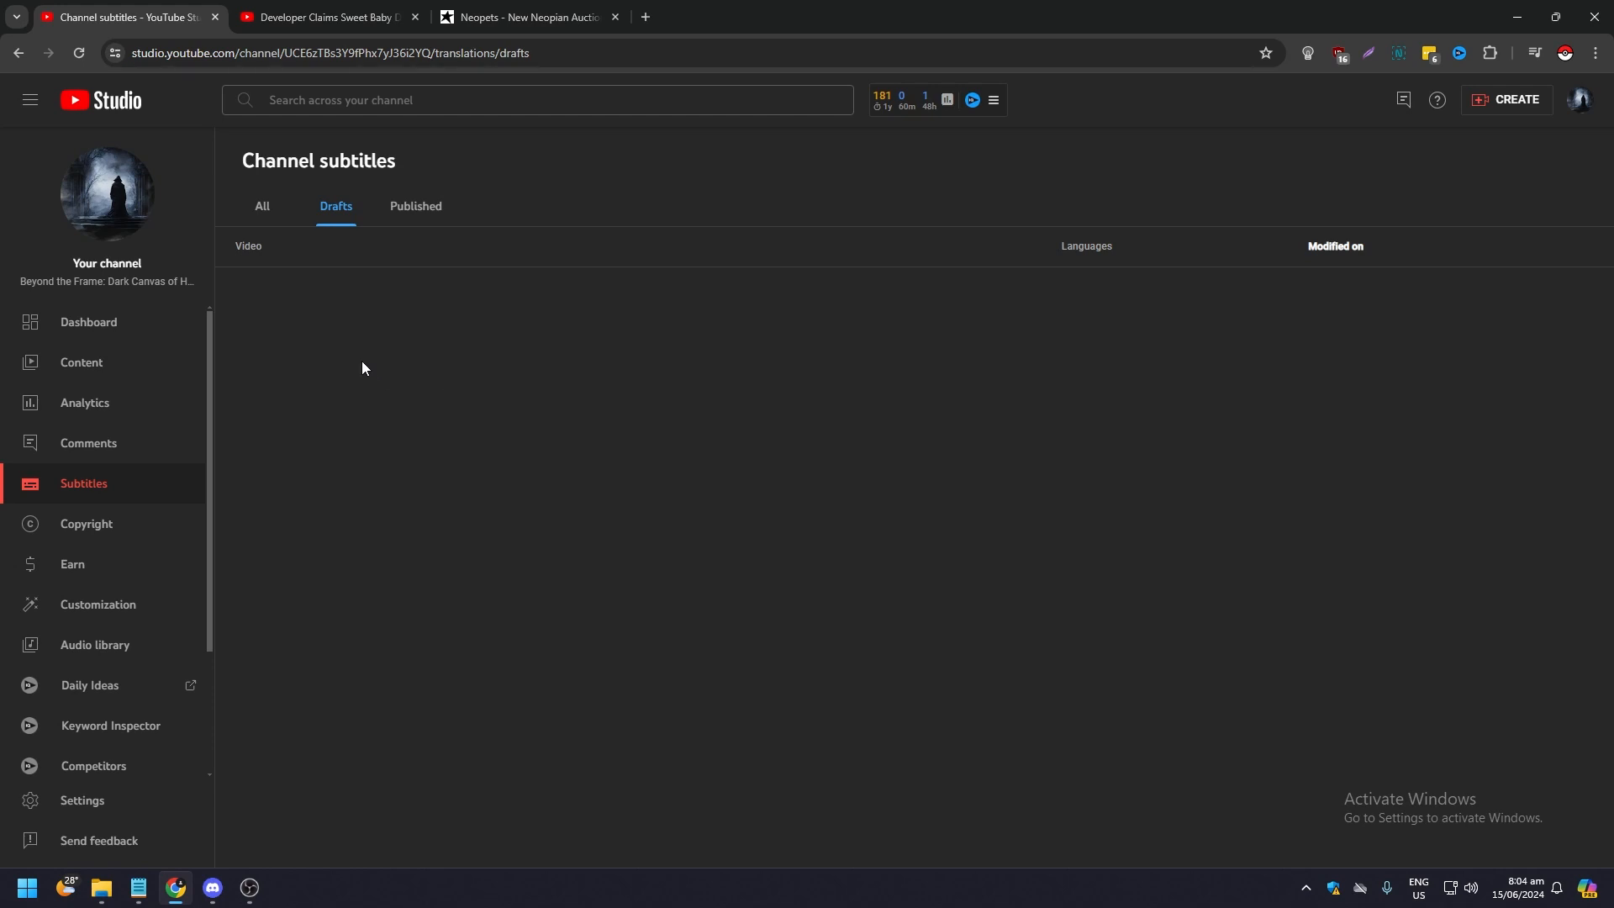
mouse_move(343, 335)
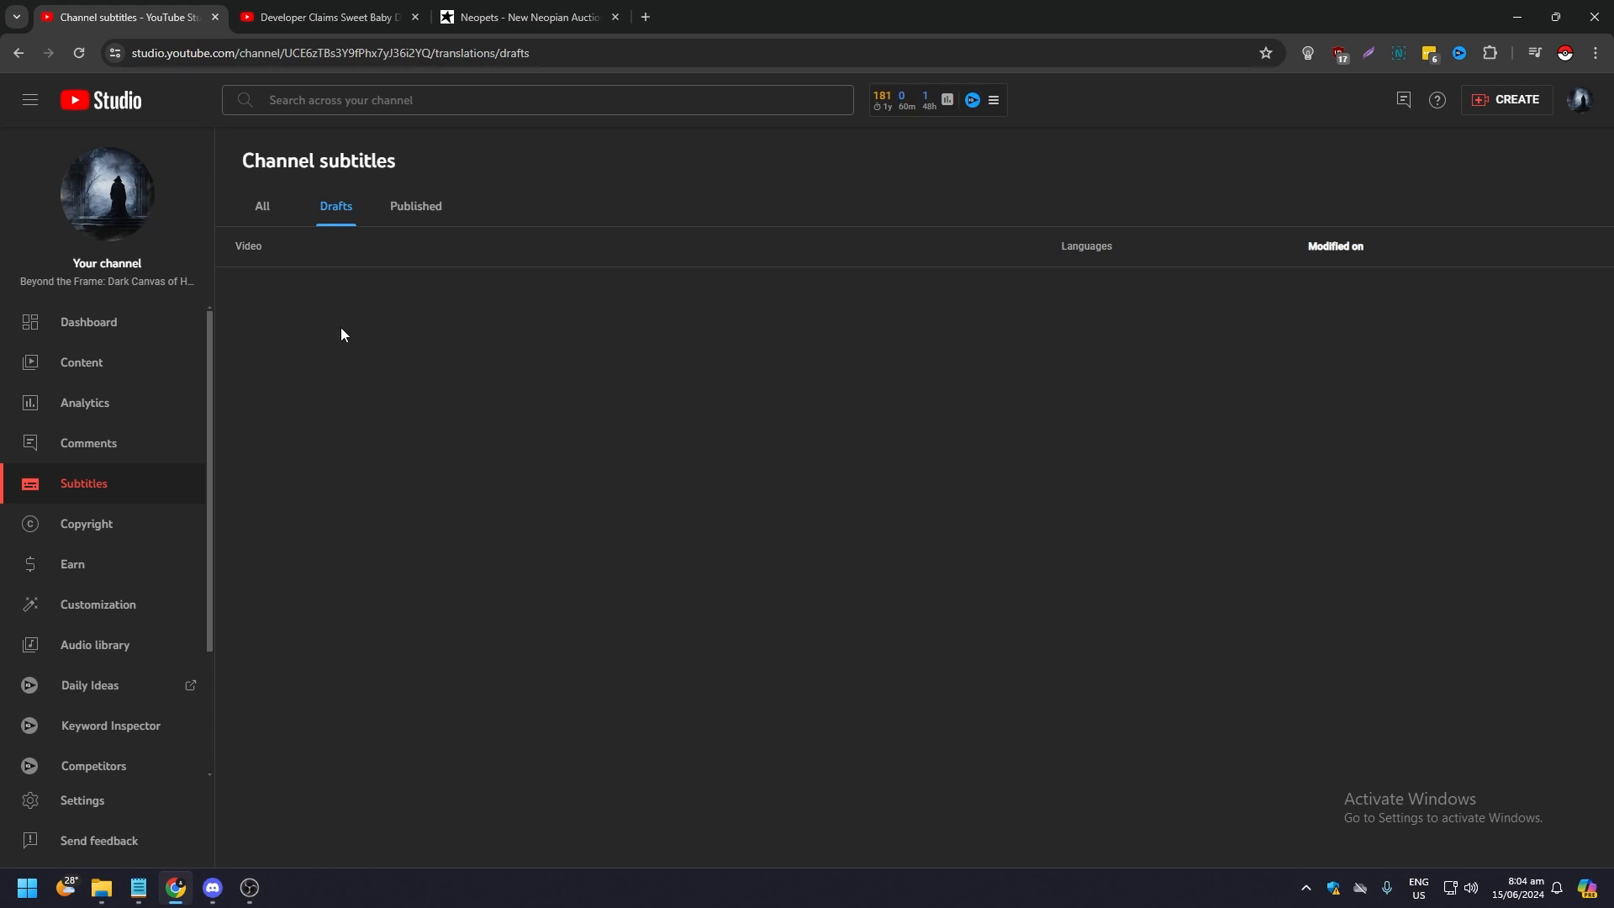